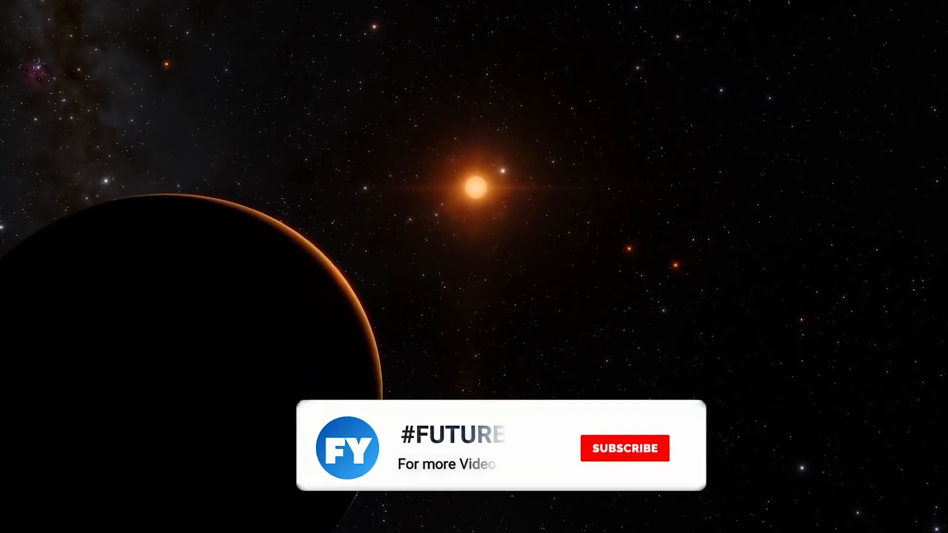
{"action": "left_click", "coordinate": [624, 448]}
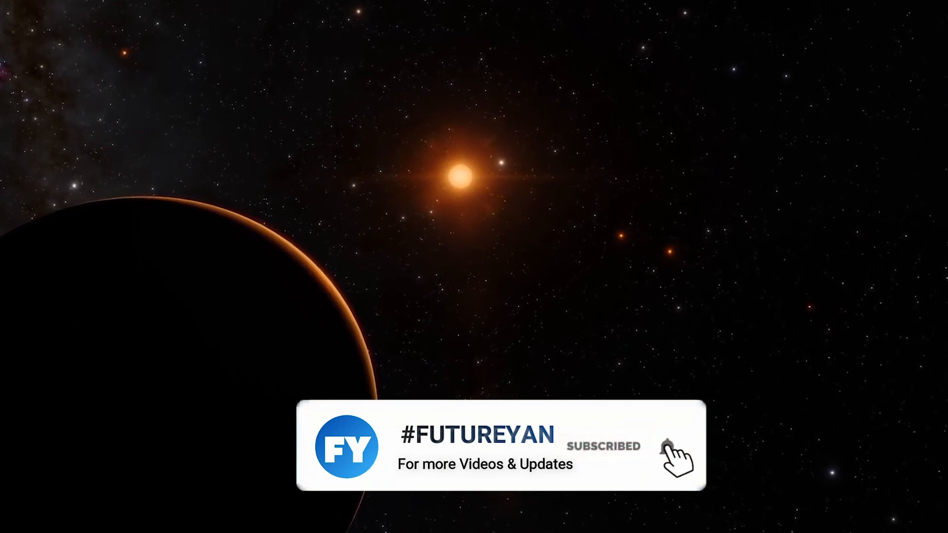